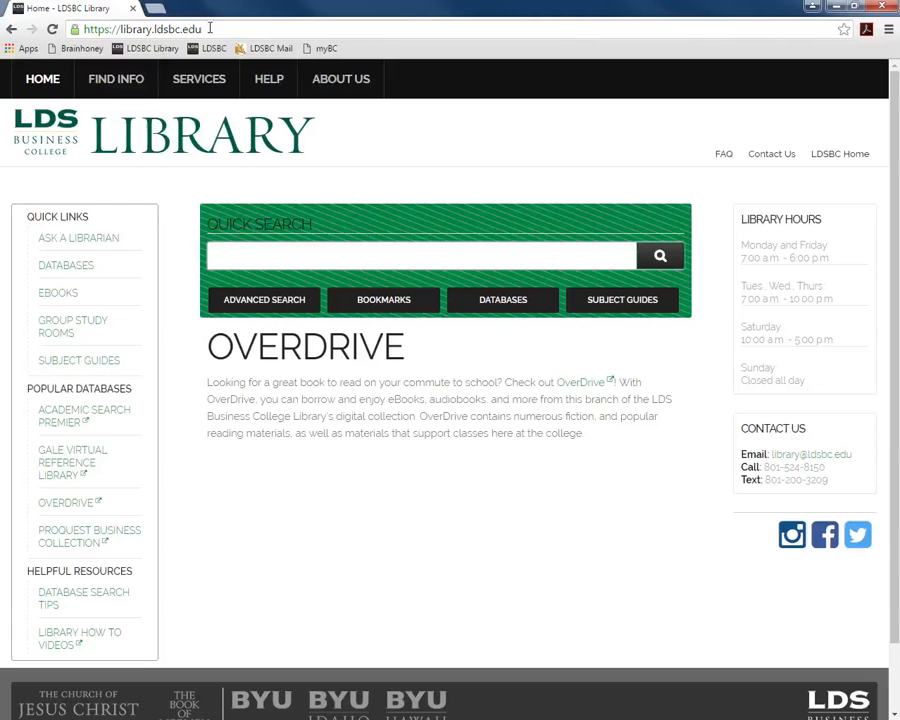
mouse_move(242, 22)
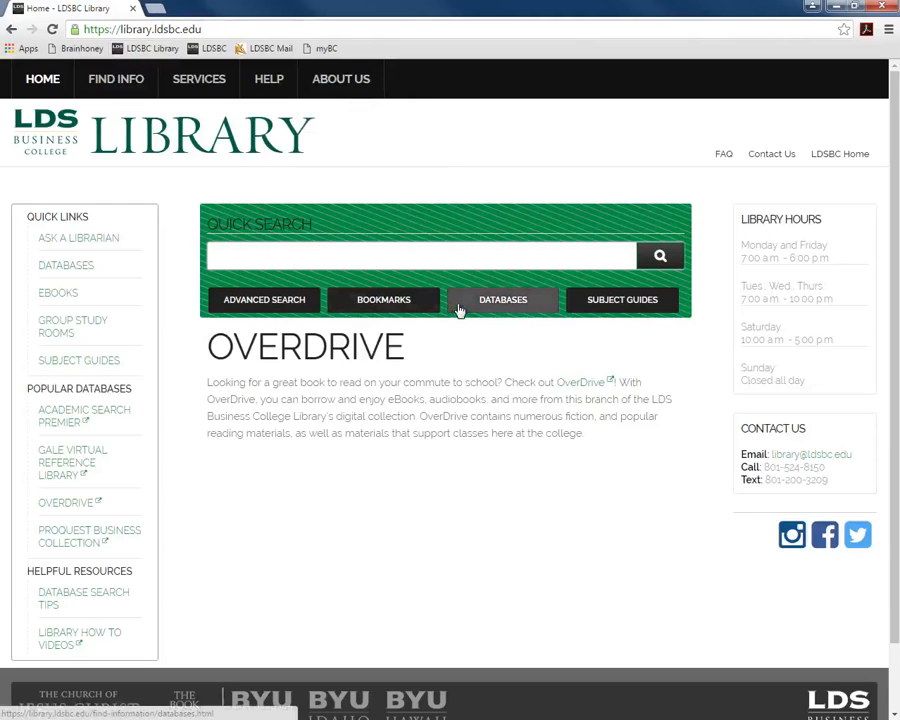
- Open the LDSBC Library Databases page, which groups databases by subject such as Business, IT and Health
left_click(502, 299)
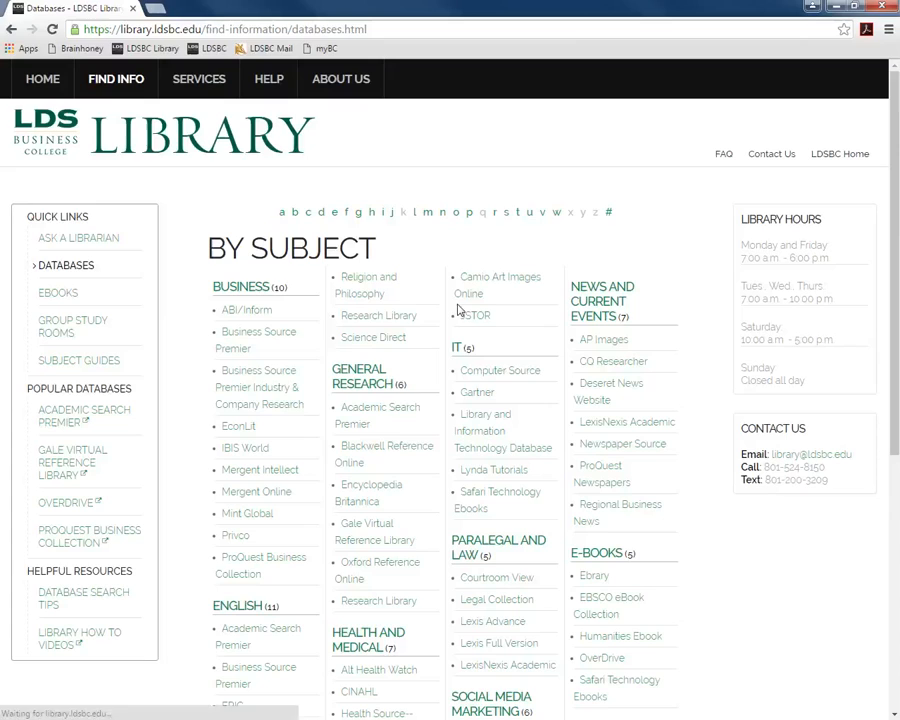
mouse_move(463, 344)
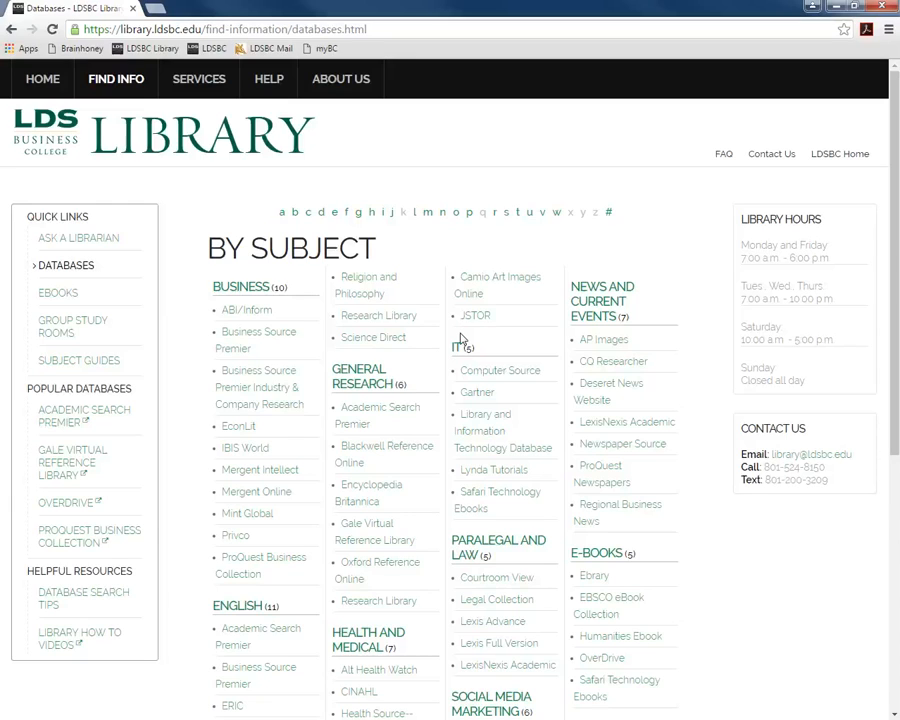
mouse_move(459, 352)
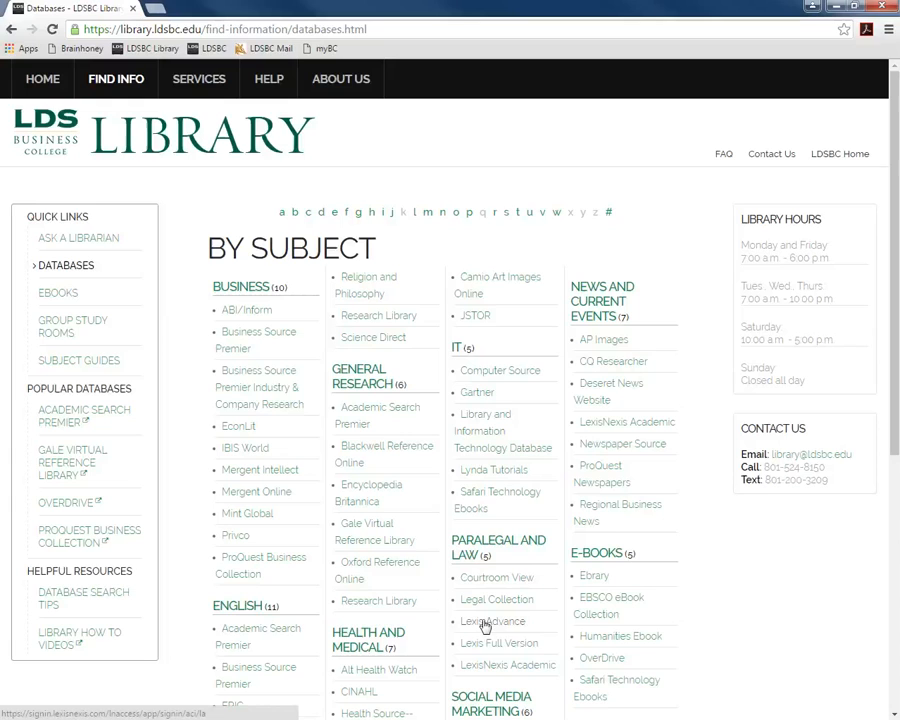
mouse_move(490, 621)
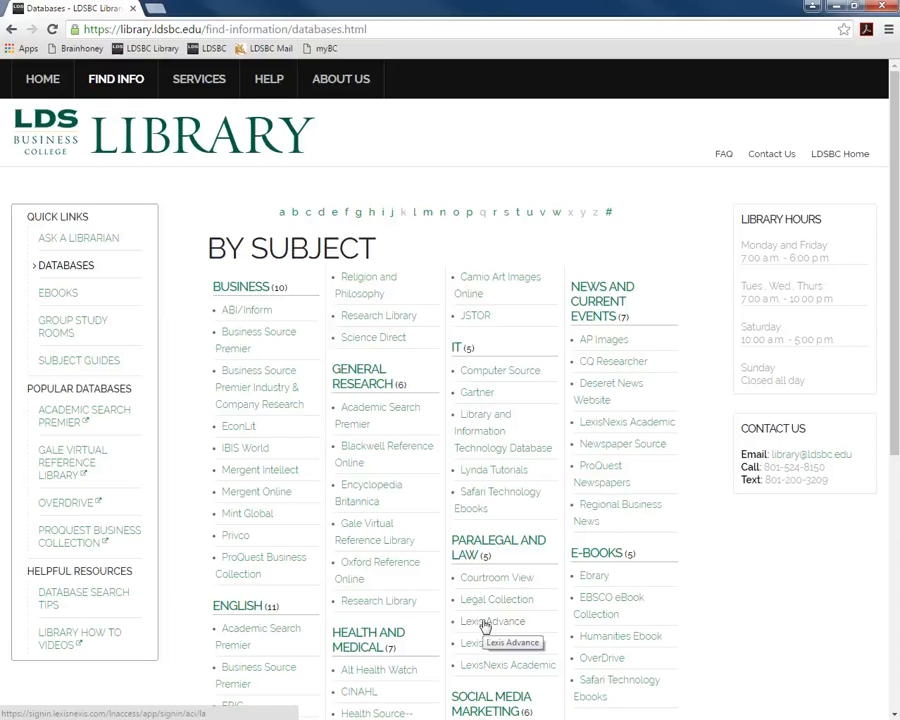
- Open Lexis Advance and sign in using the suggested 'underwo…' account ID and password
left_click(477, 620)
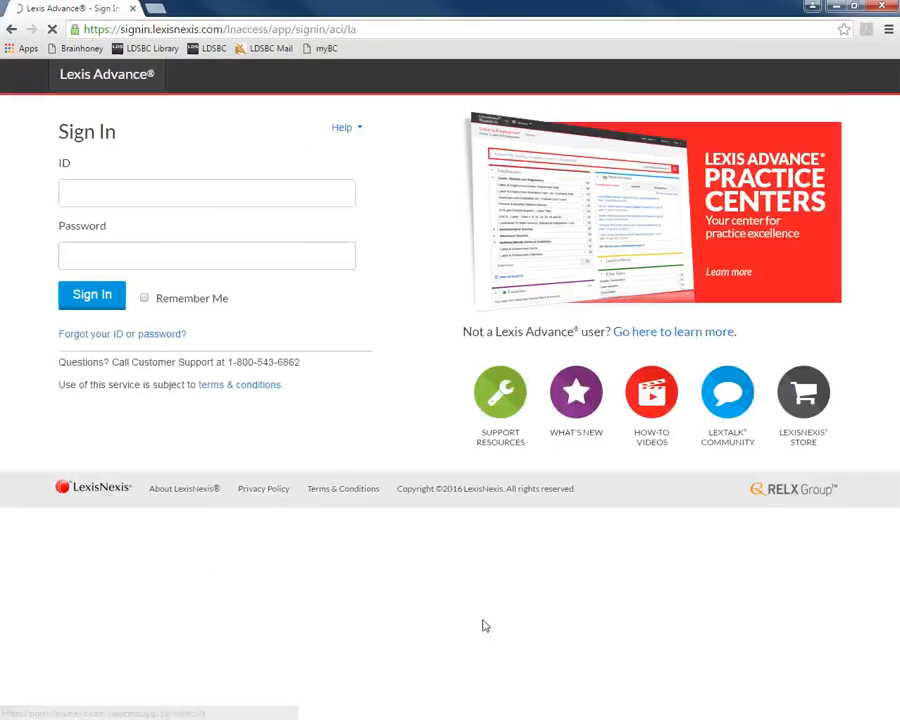
left_click(207, 192)
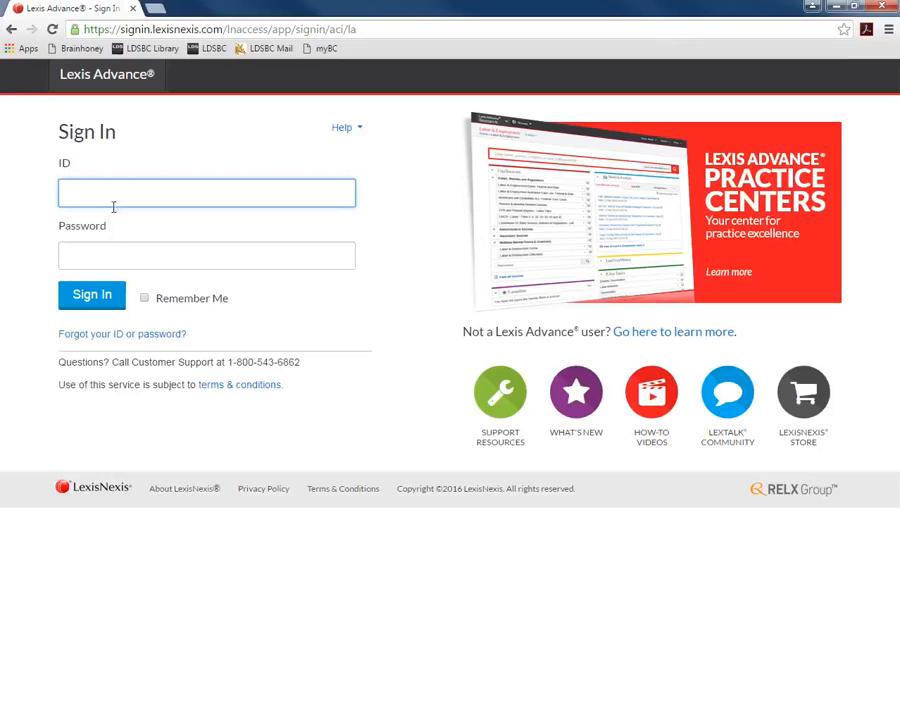
type("underwo")
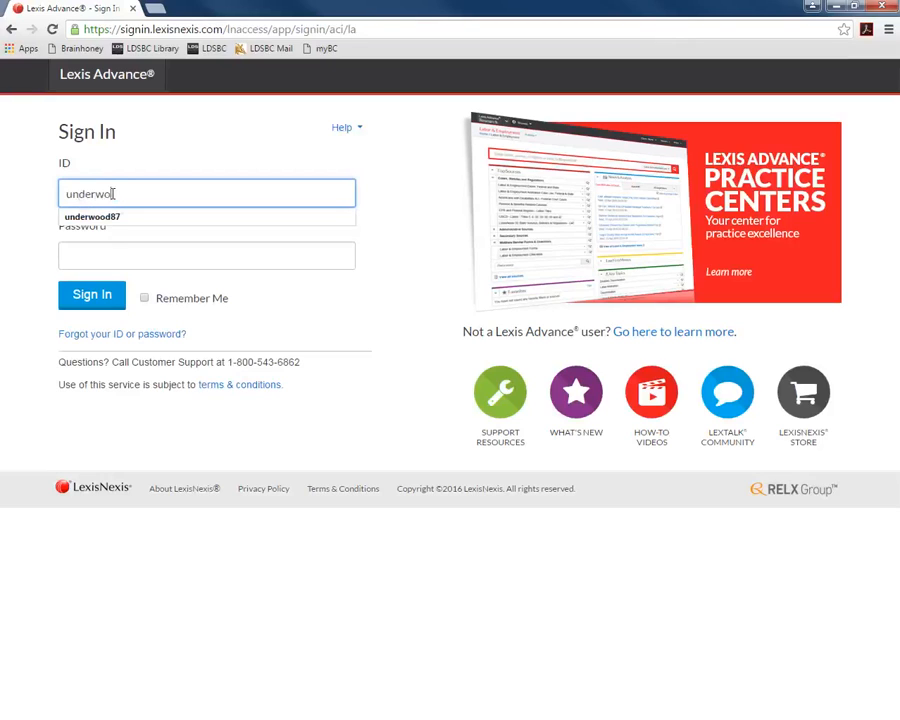
left_click(90, 216)
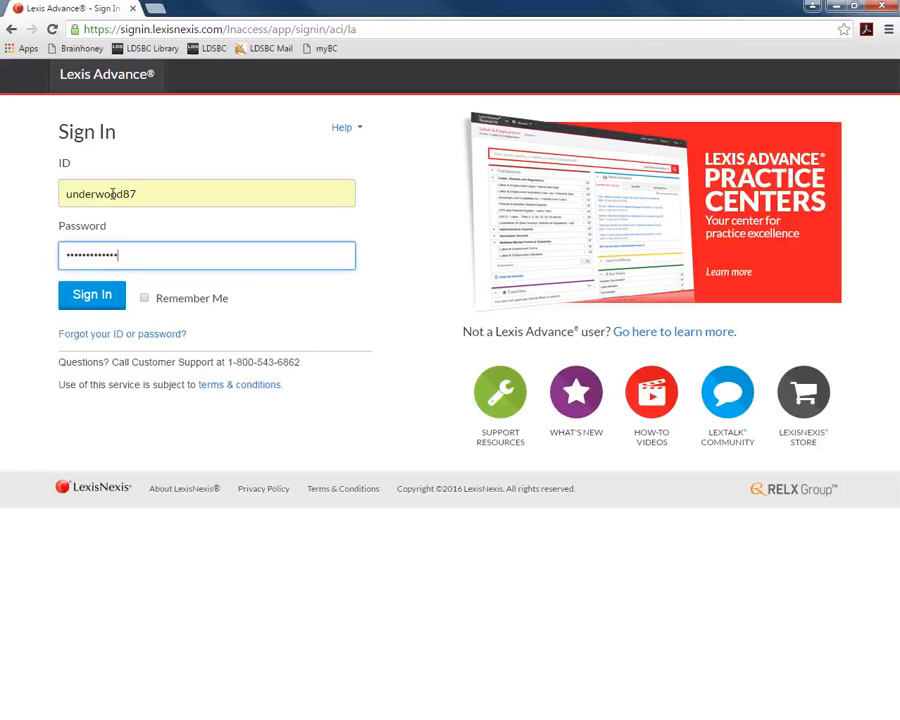
left_click(91, 295)
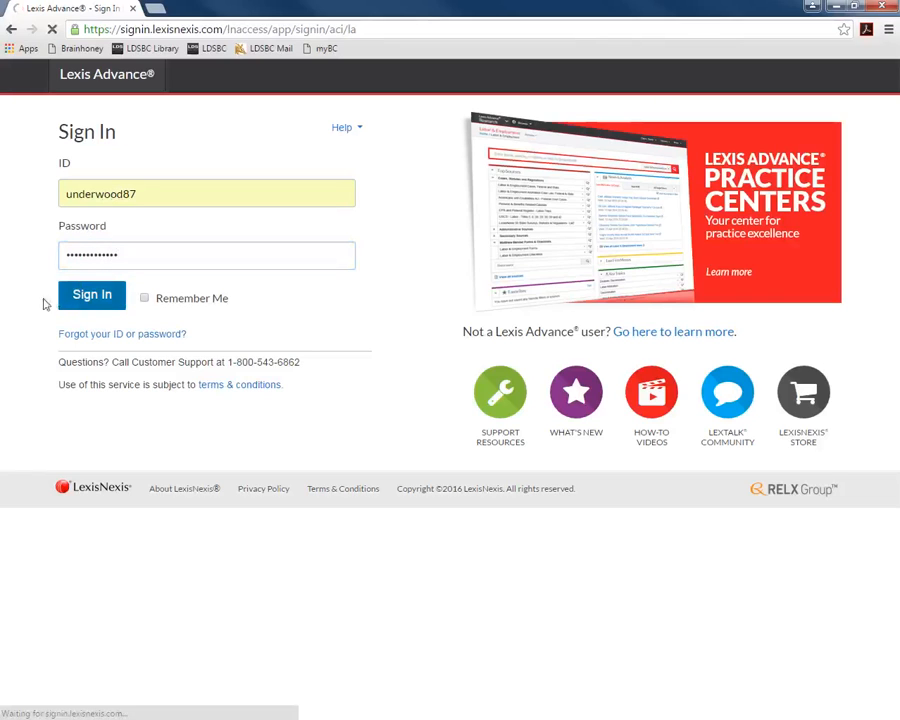
- Go to Statutes and Legislation and select the Federal collection
left_click(91, 295)
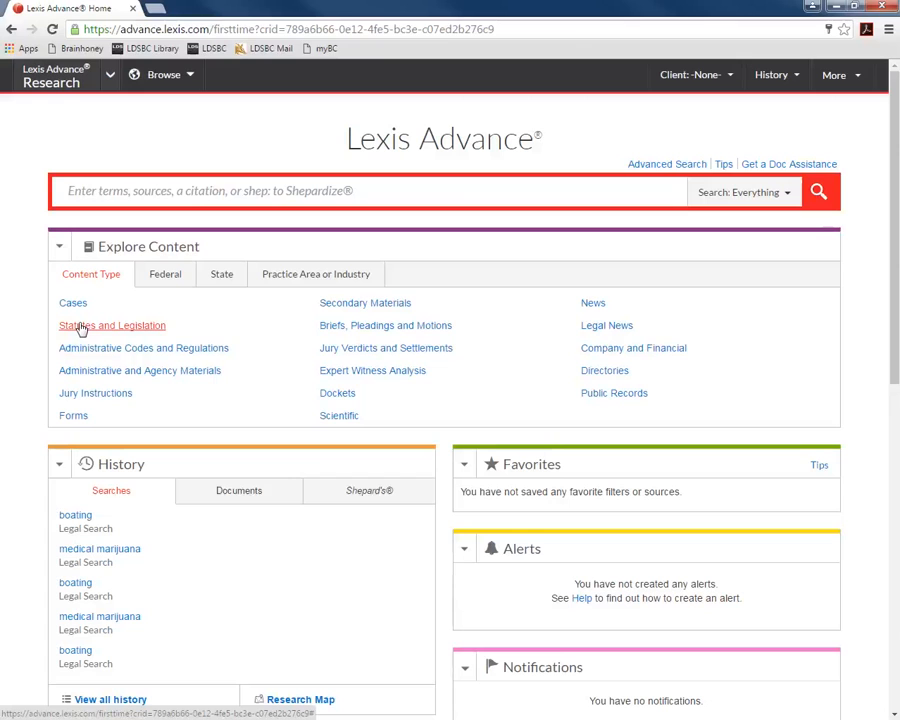
left_click(112, 325)
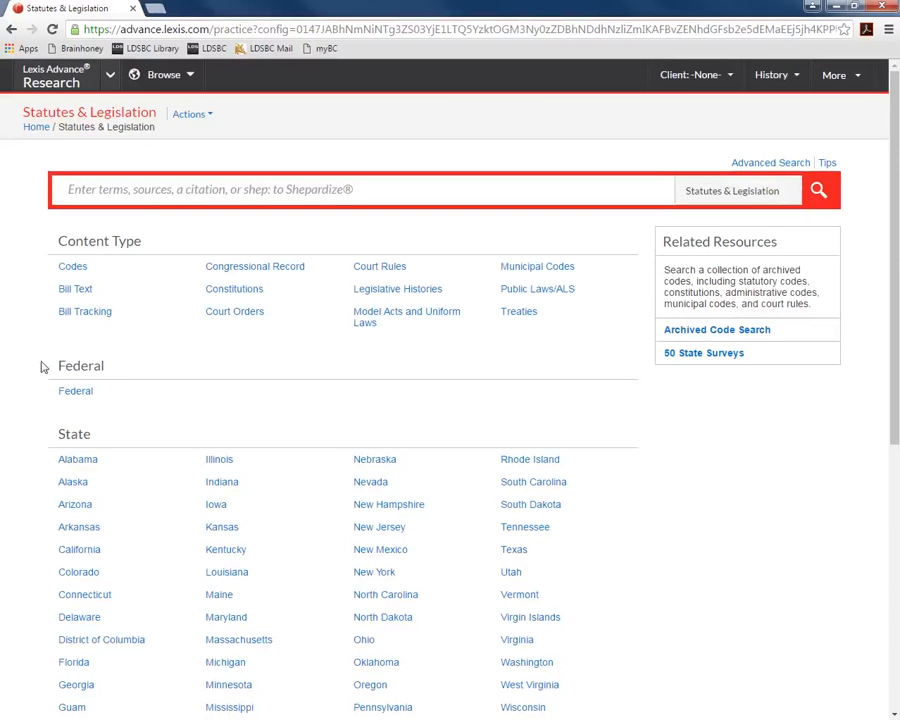
scroll("down", 3)
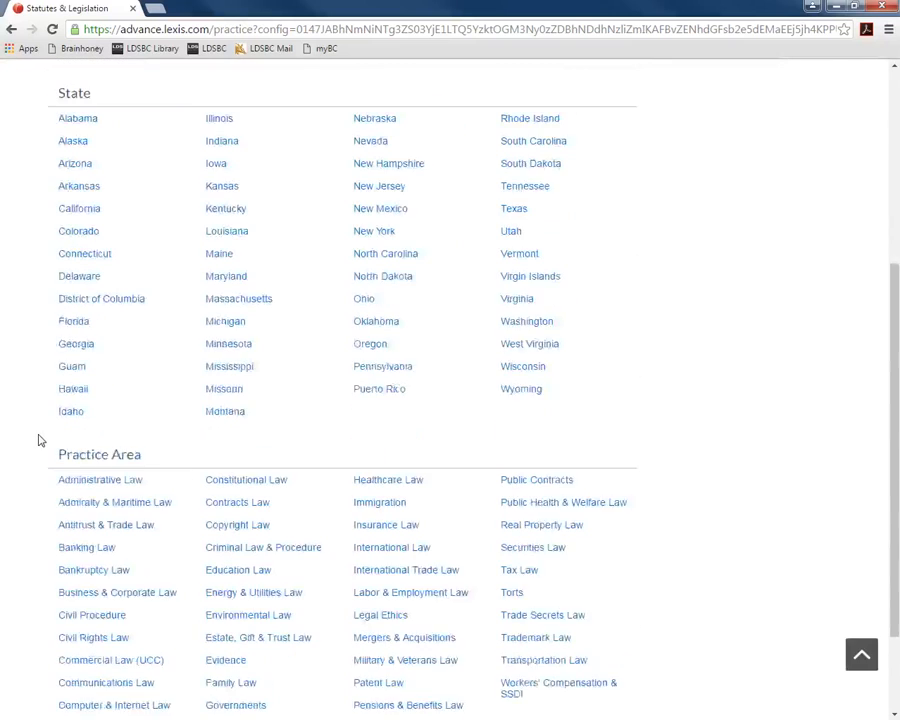
scroll("down", 3)
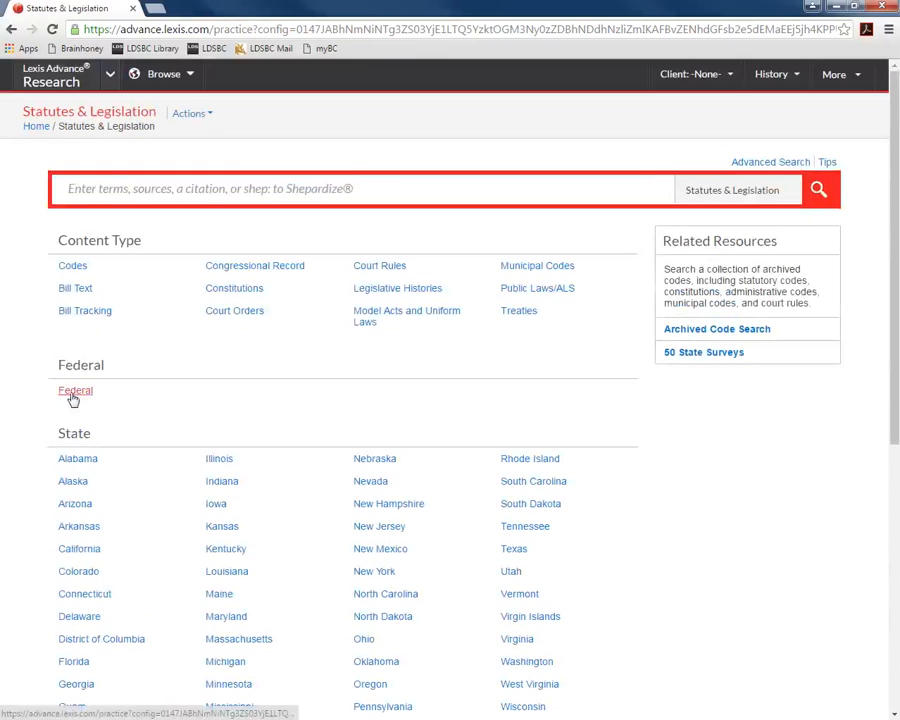
left_click(72, 390)
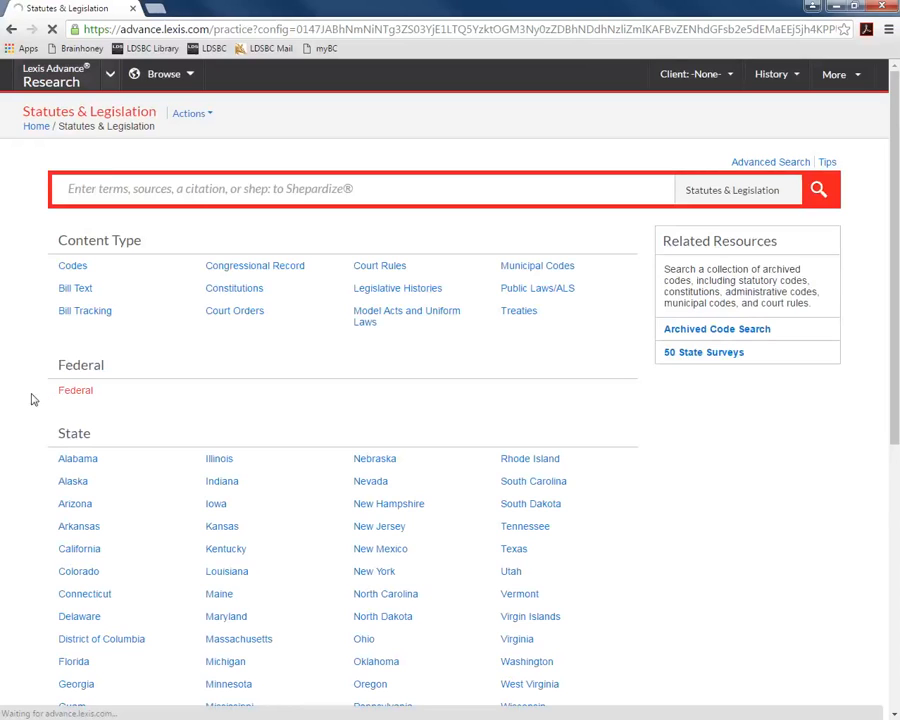
- Search All Federal statutes and legislation for 'medical marijuana'
left_click(75, 390)
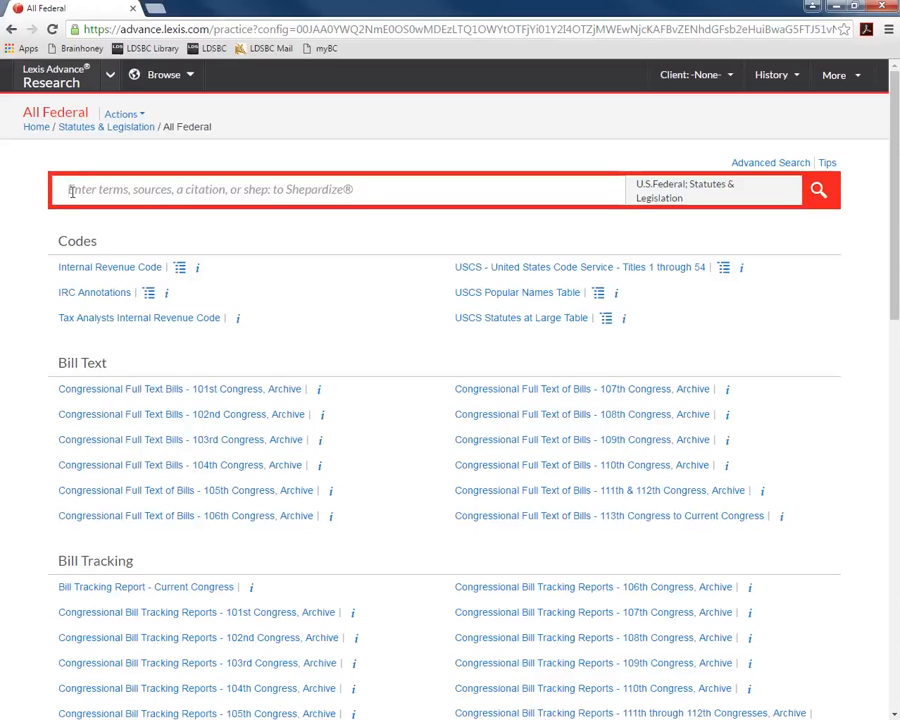
type("medical marijuana")
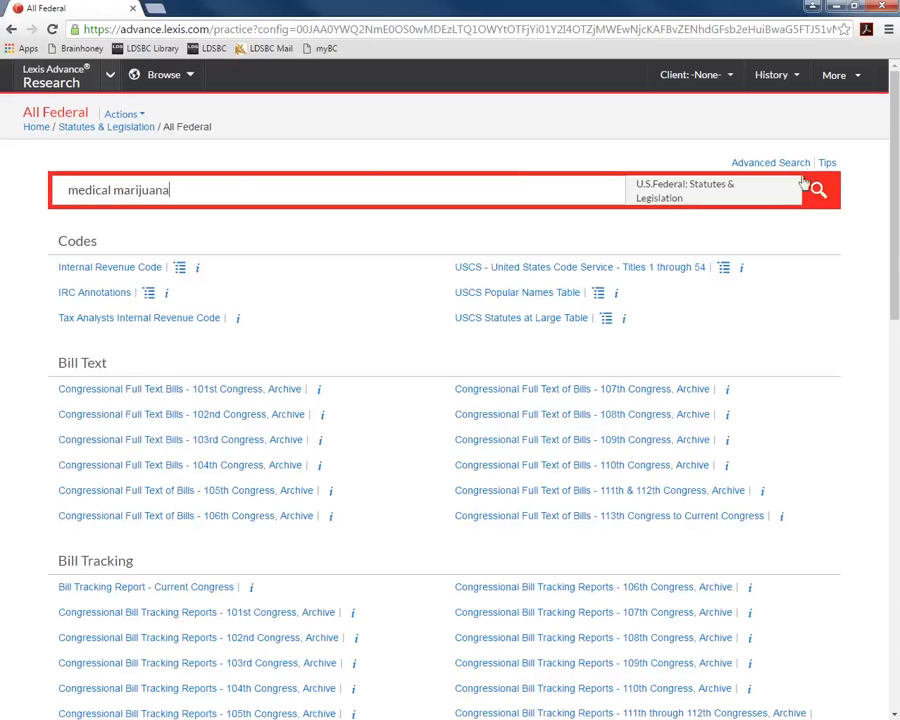
left_click(819, 191)
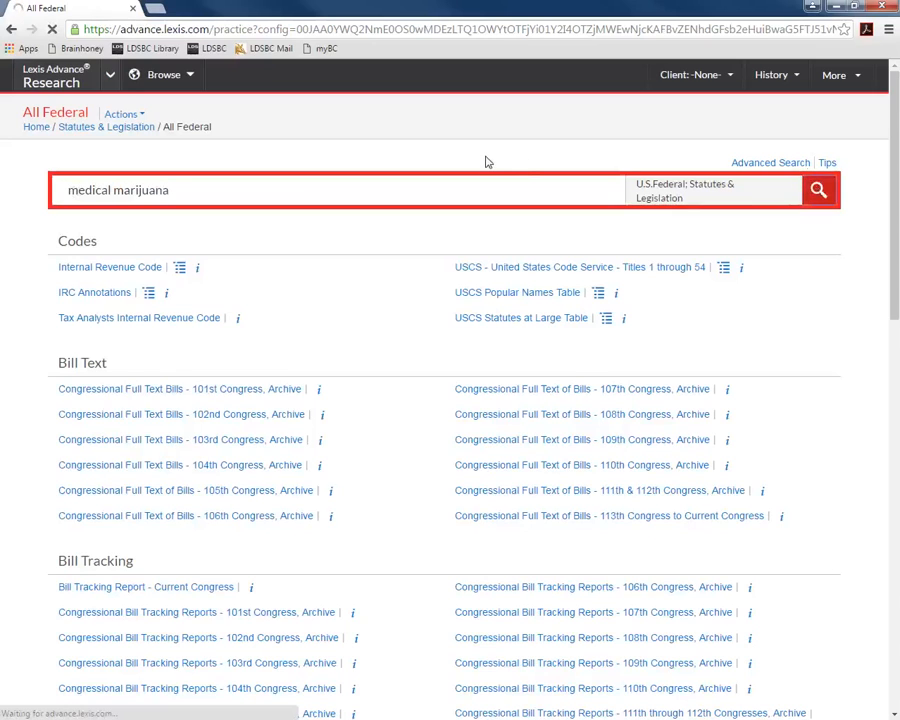
- Load the 1,408 federal statutes and legislation results for 'medical marijuana'
left_click(820, 191)
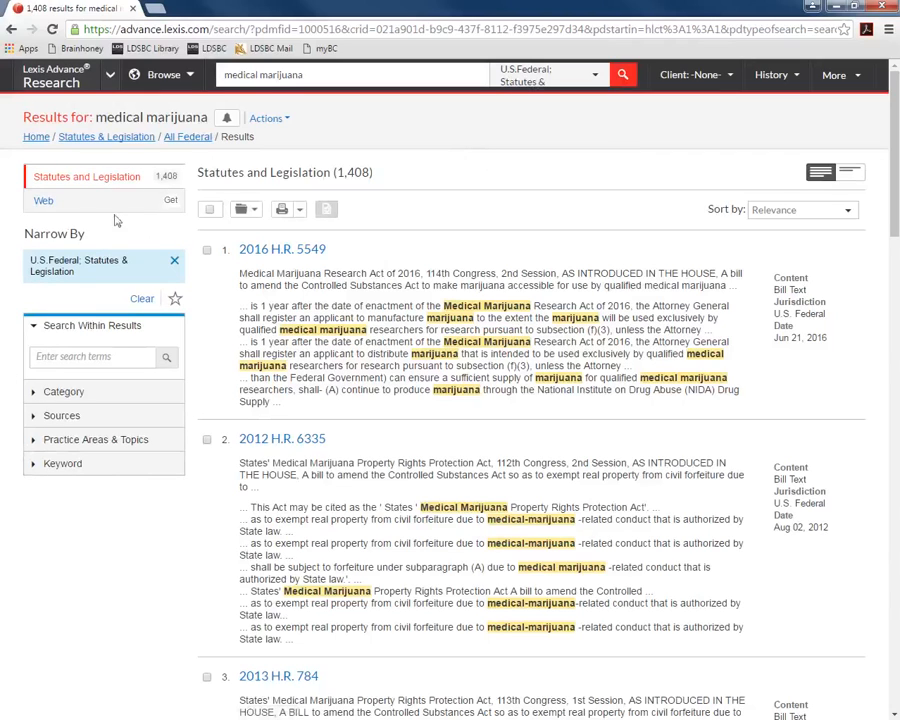
mouse_move(144, 535)
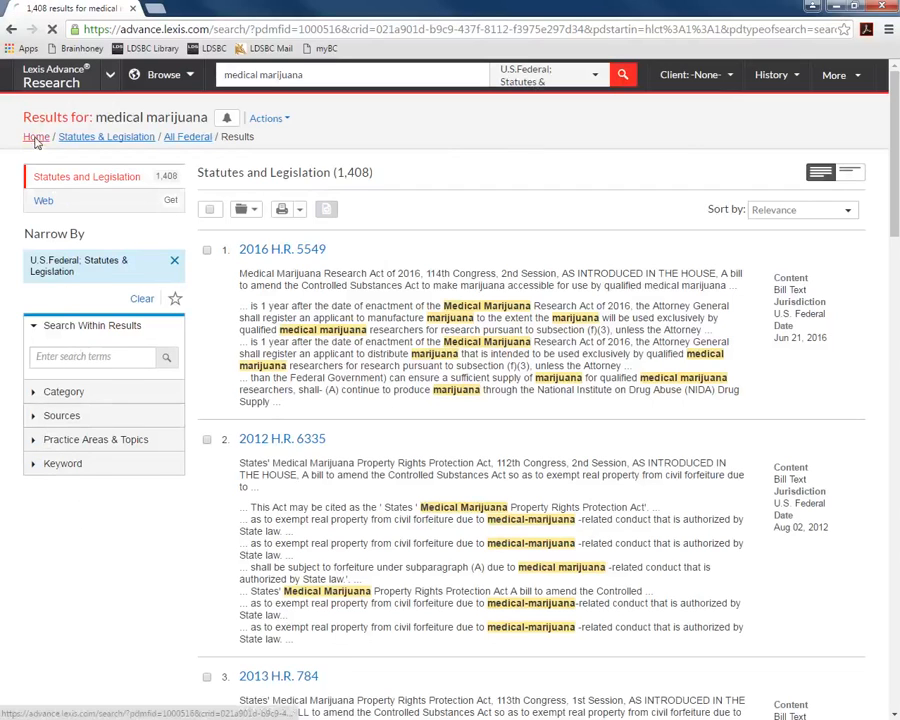
- Return home and open Statutes and Legislation to reach the UT - Utah Code Annotated Advanced Search
left_click(35, 136)
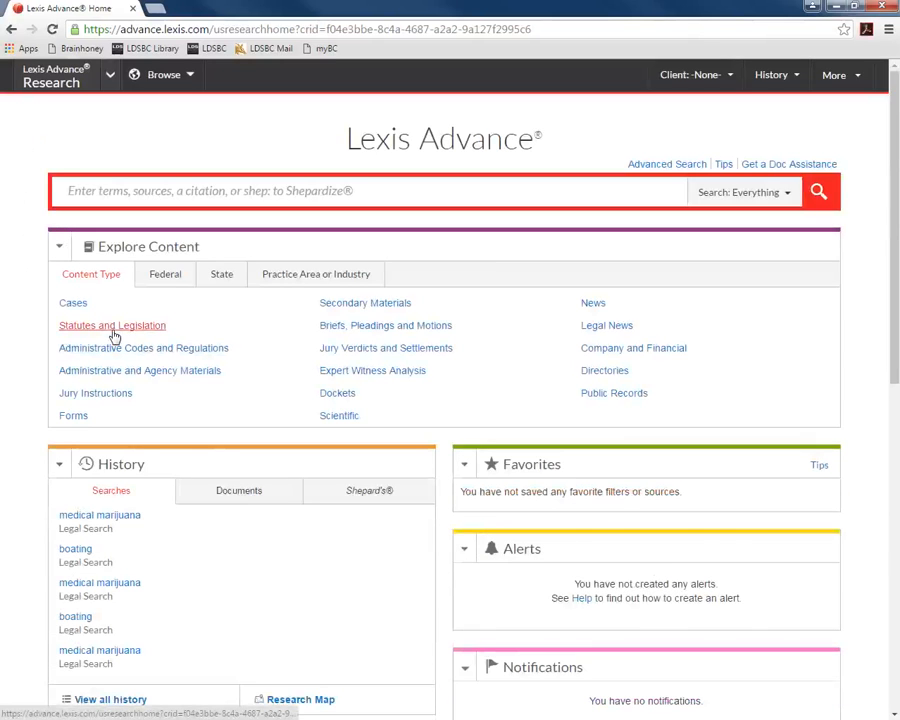
left_click(112, 325)
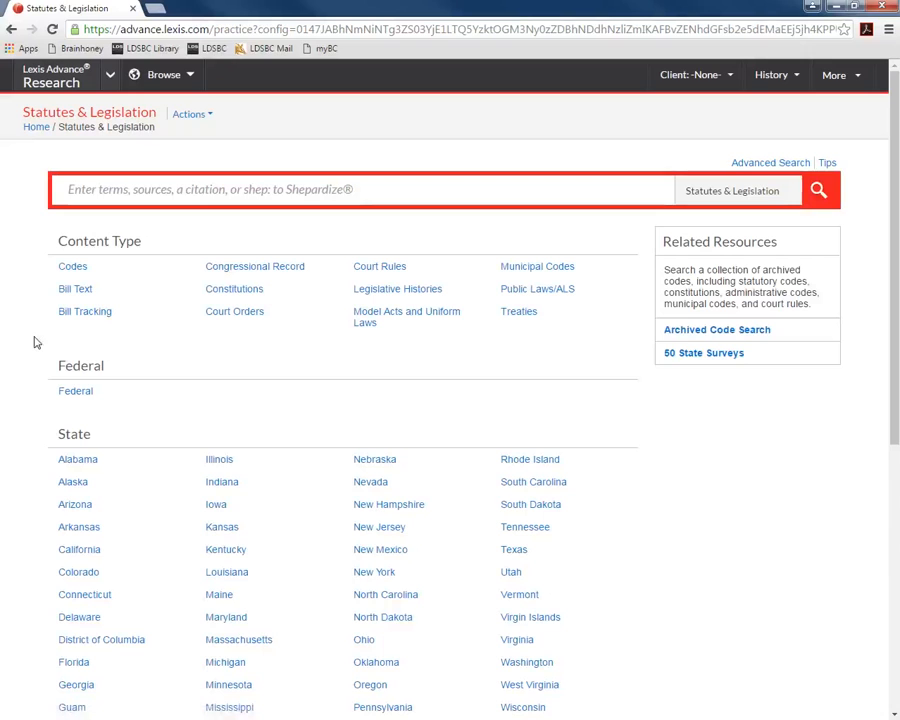
scroll("down", 3)
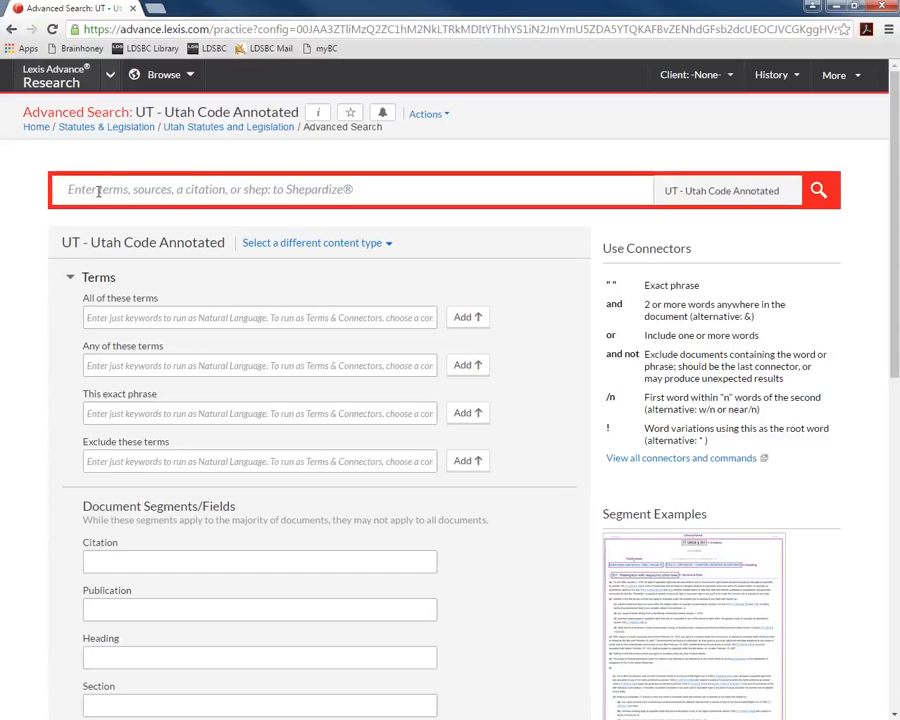
- Search the Utah Code Annotated for 'boating', then return to the Lexis Advance home page
type("boating")
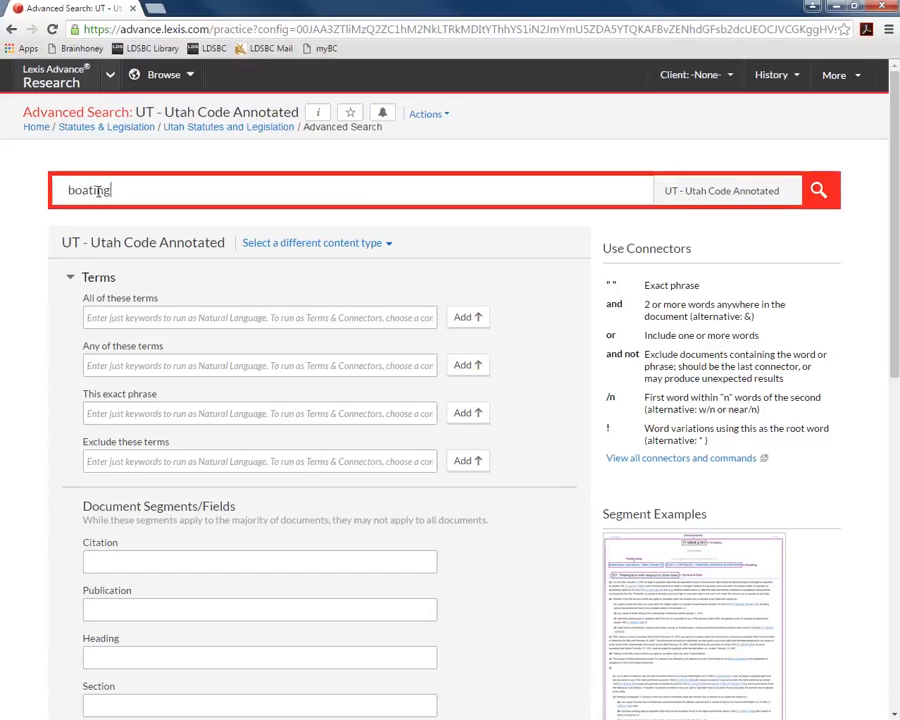
left_click(818, 190)
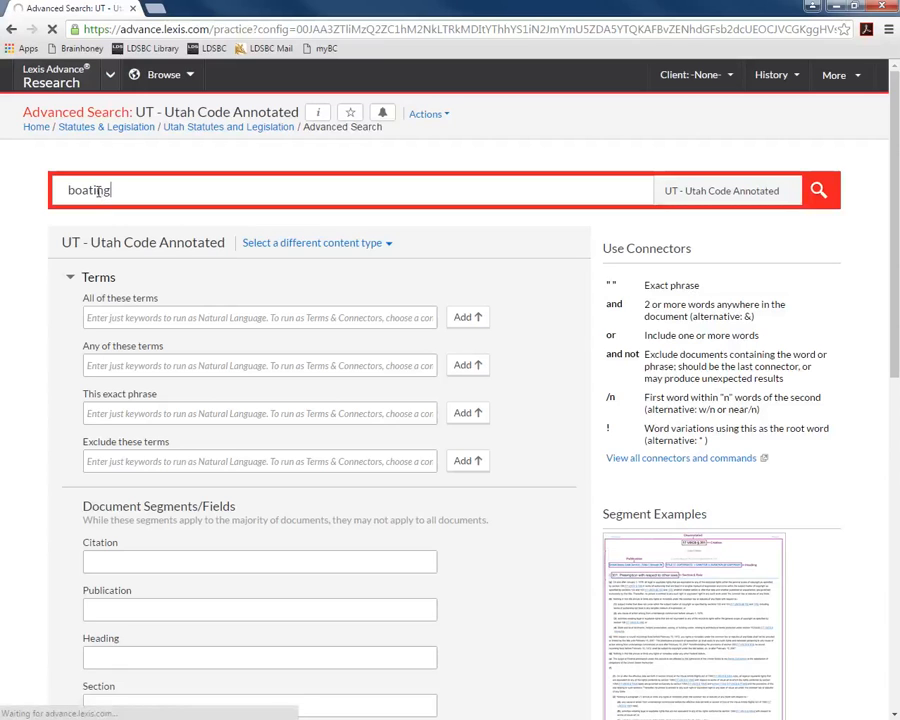
left_click(846, 190)
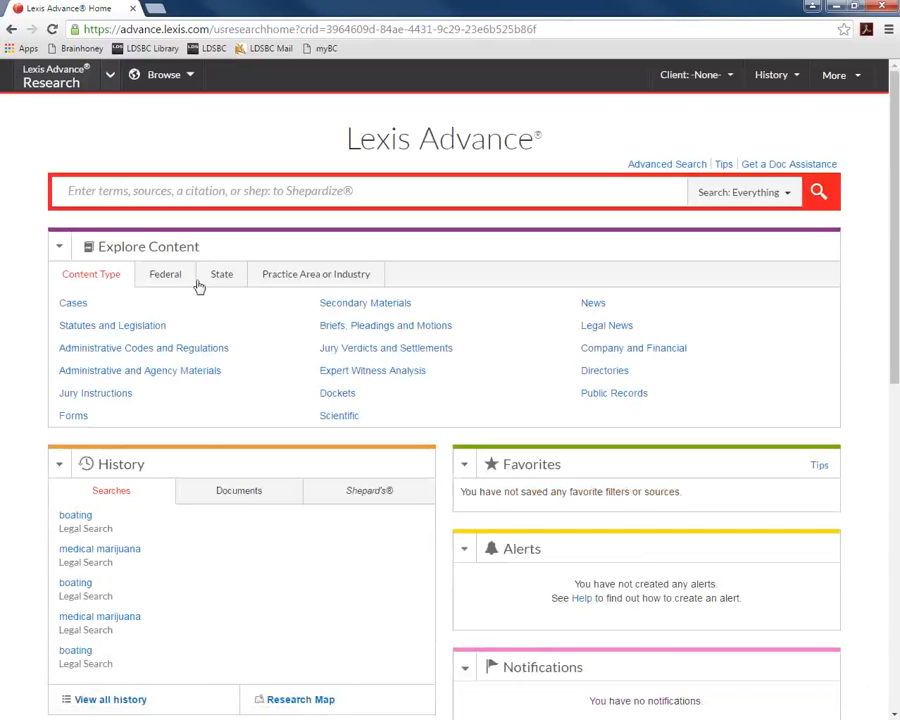
mouse_move(193, 286)
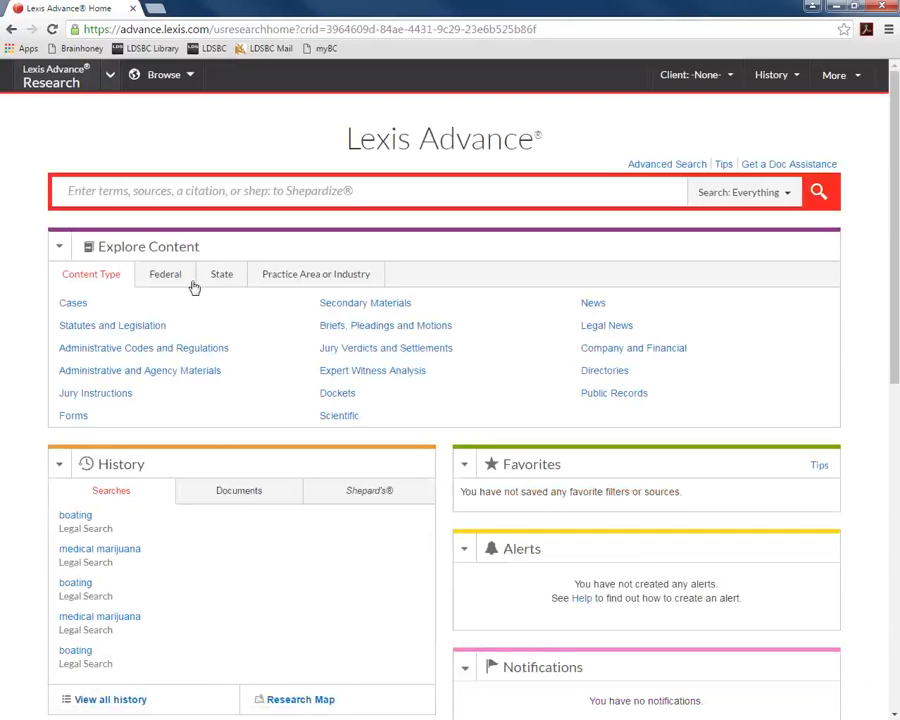
- Under Explore Content, view the Federal jurisdiction tab, then switch to the State list
left_click(165, 274)
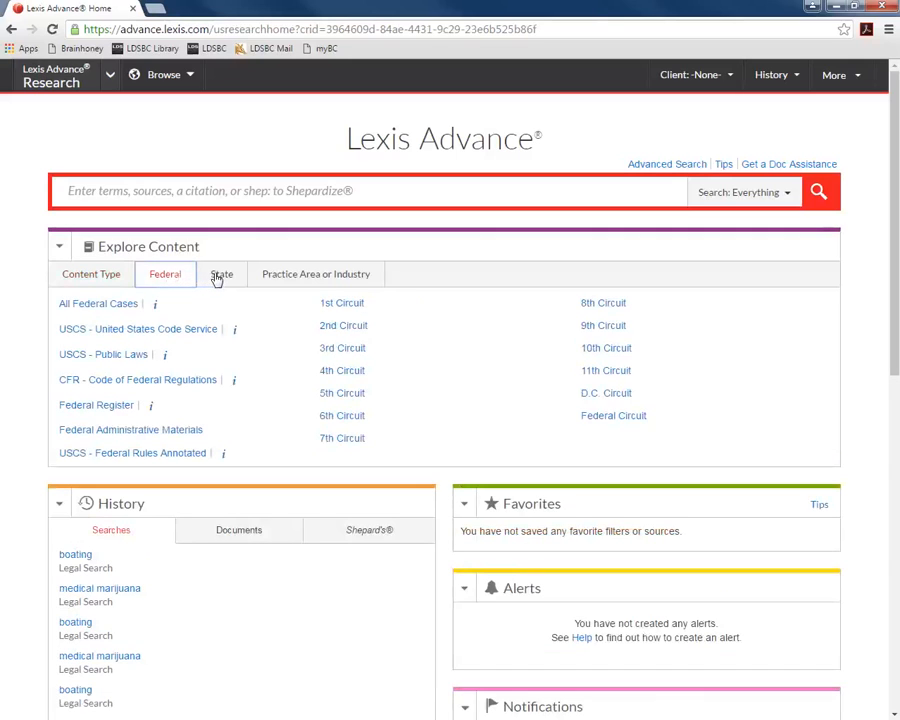
left_click(221, 274)
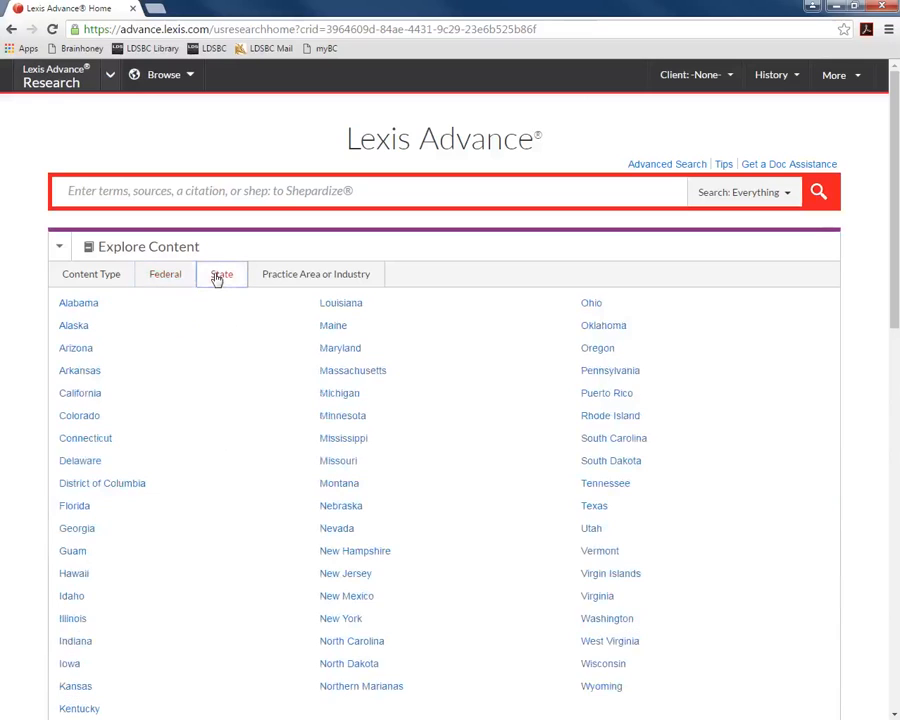